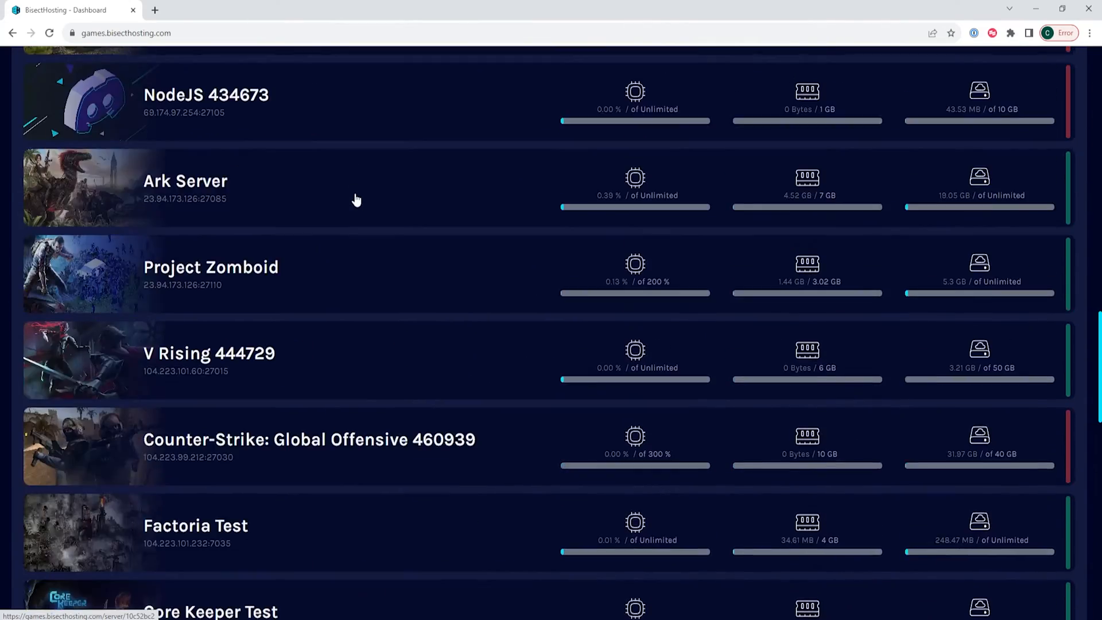
Stop and force-kill the Counter Strike 2 server, then browse its files.
scroll(down, 3)
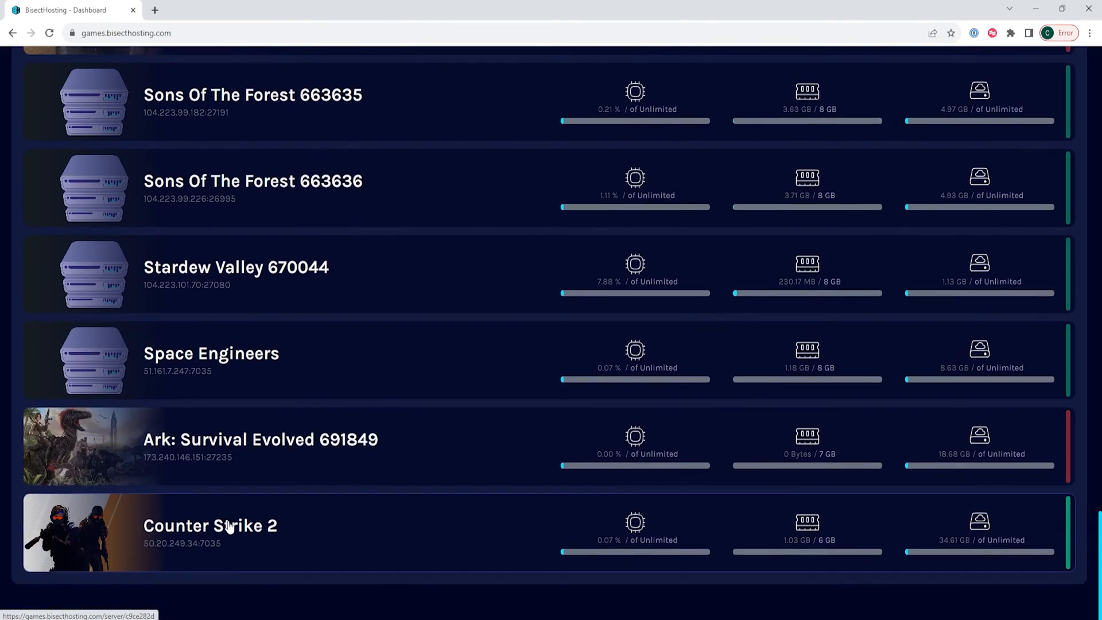
click(210, 526)
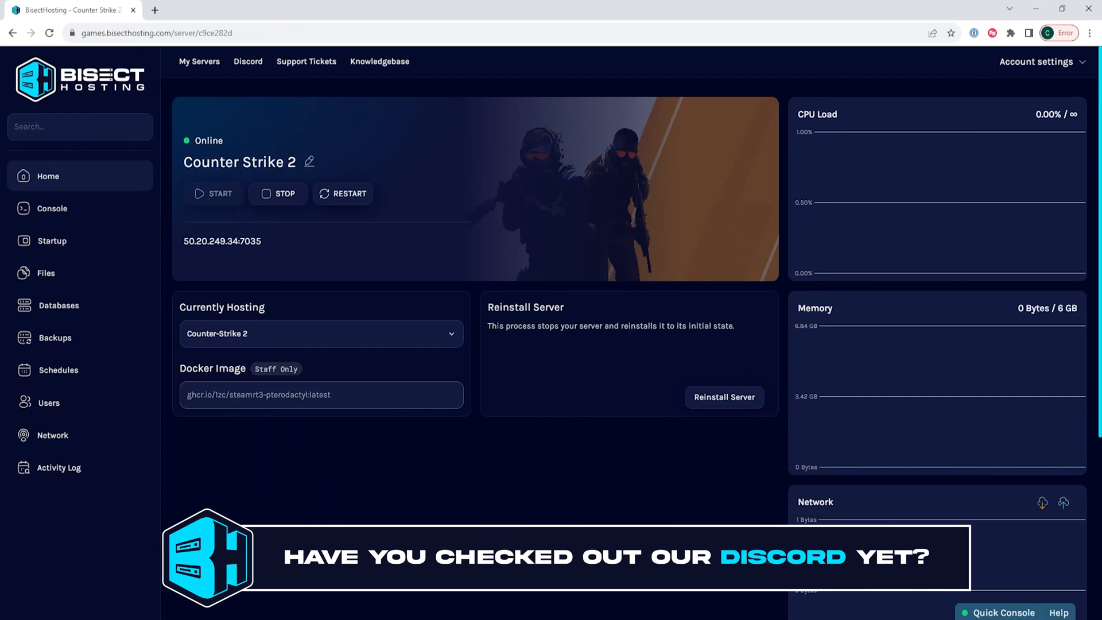
click(277, 194)
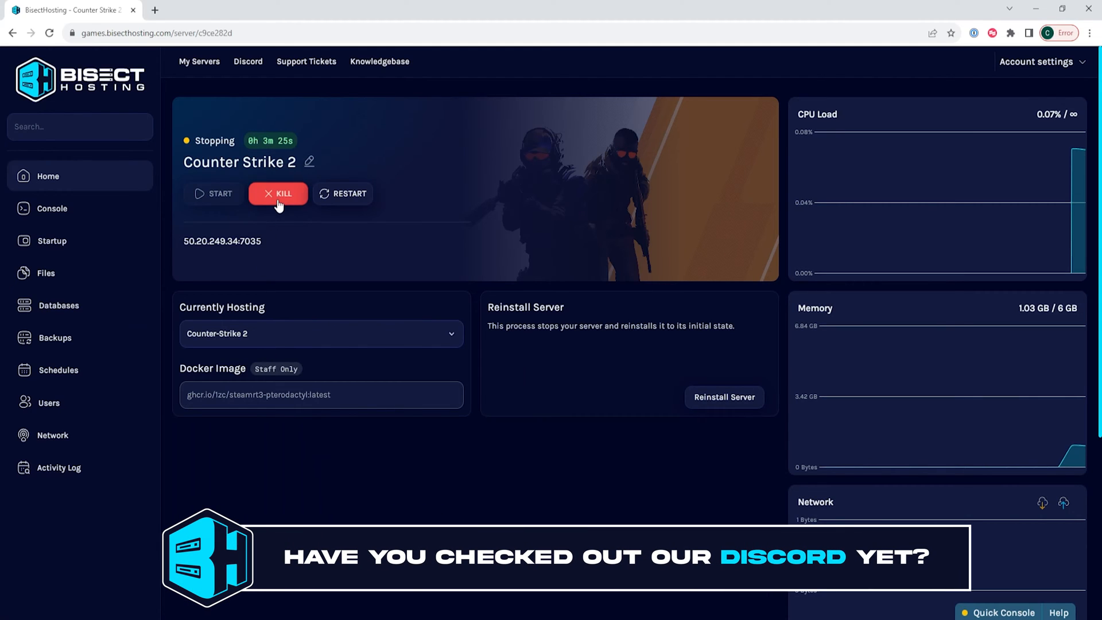
click(278, 193)
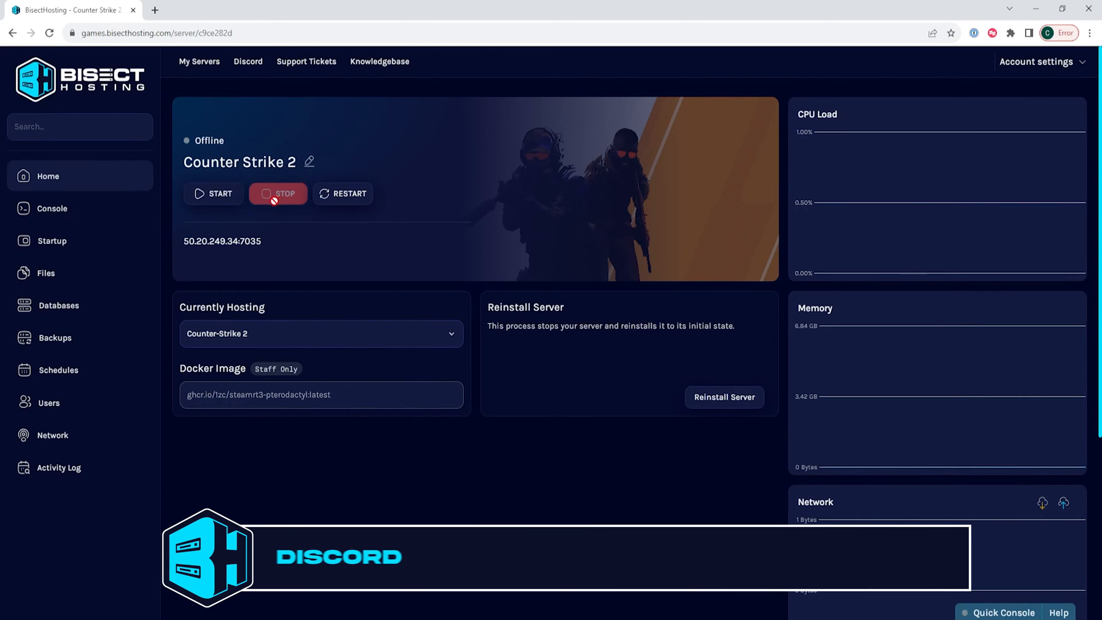
click(44, 273)
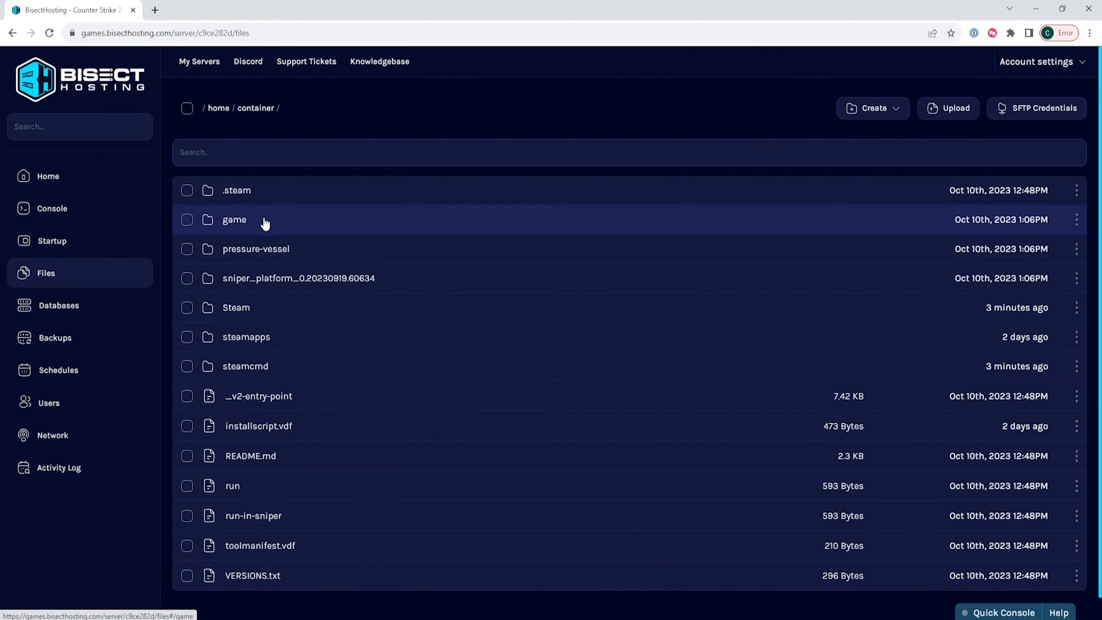
Navigate through game/csgo/cfg and open server.cfg in the editor.
click(234, 219)
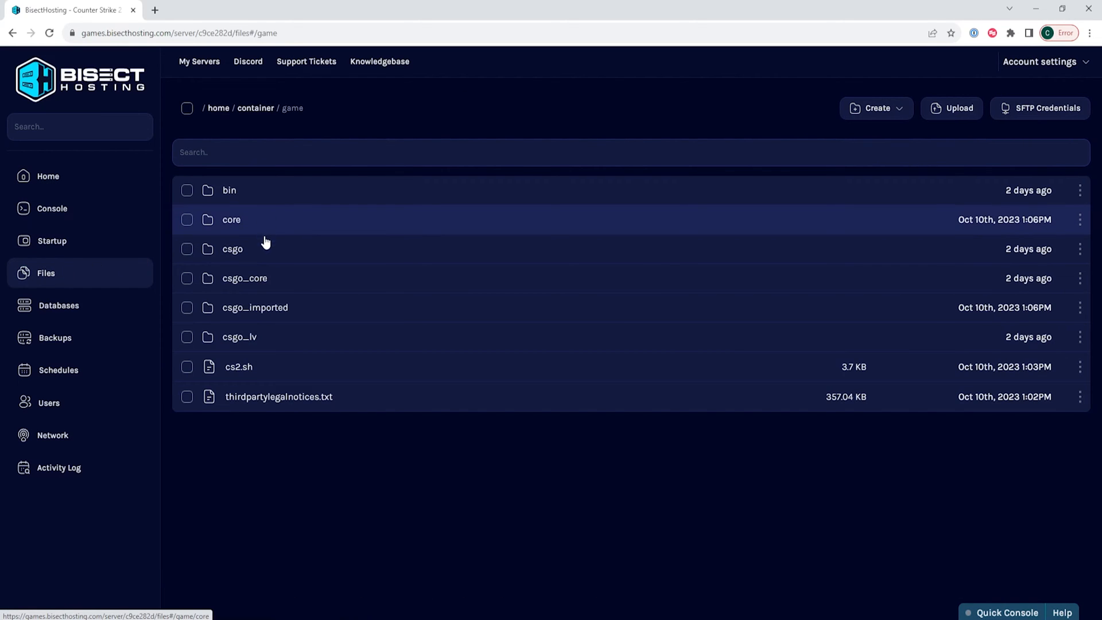
click(232, 248)
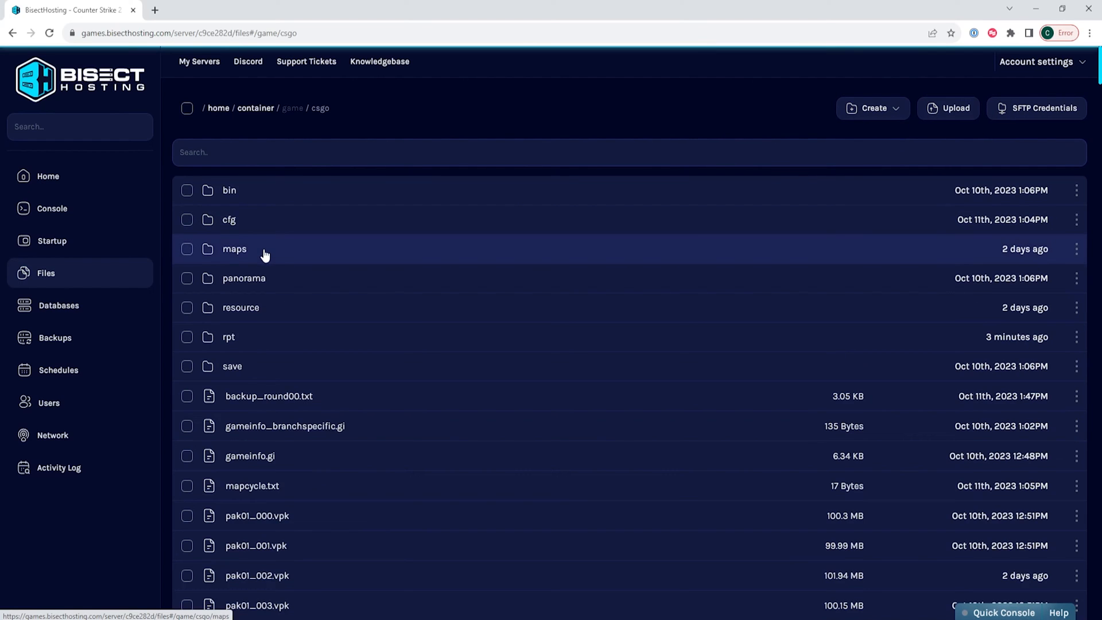
mouse_move(266, 225)
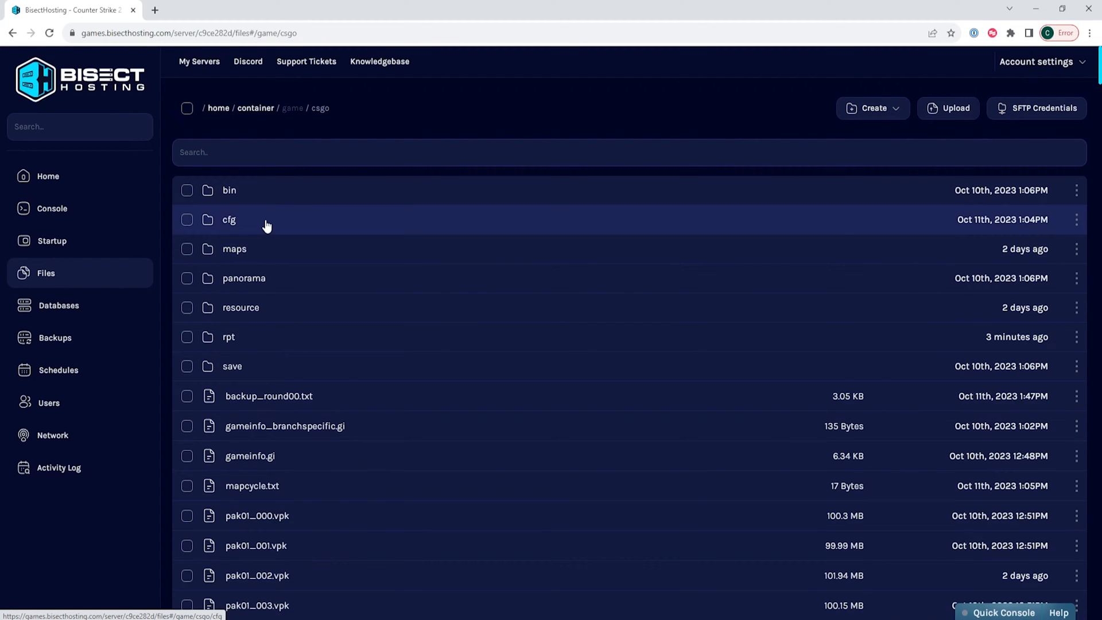
click(229, 220)
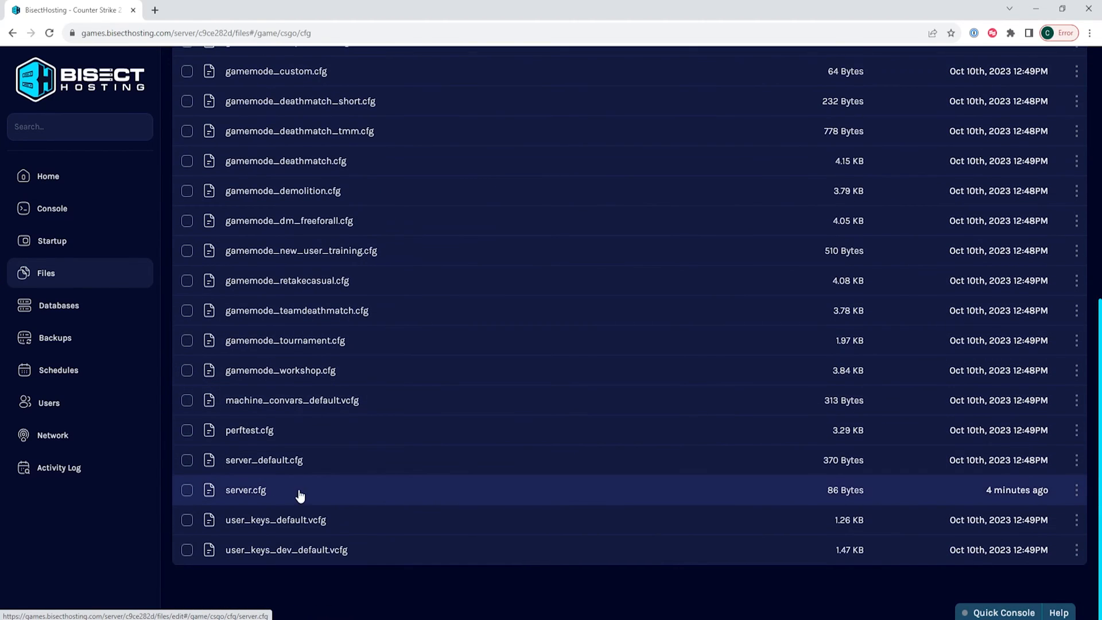
click(245, 490)
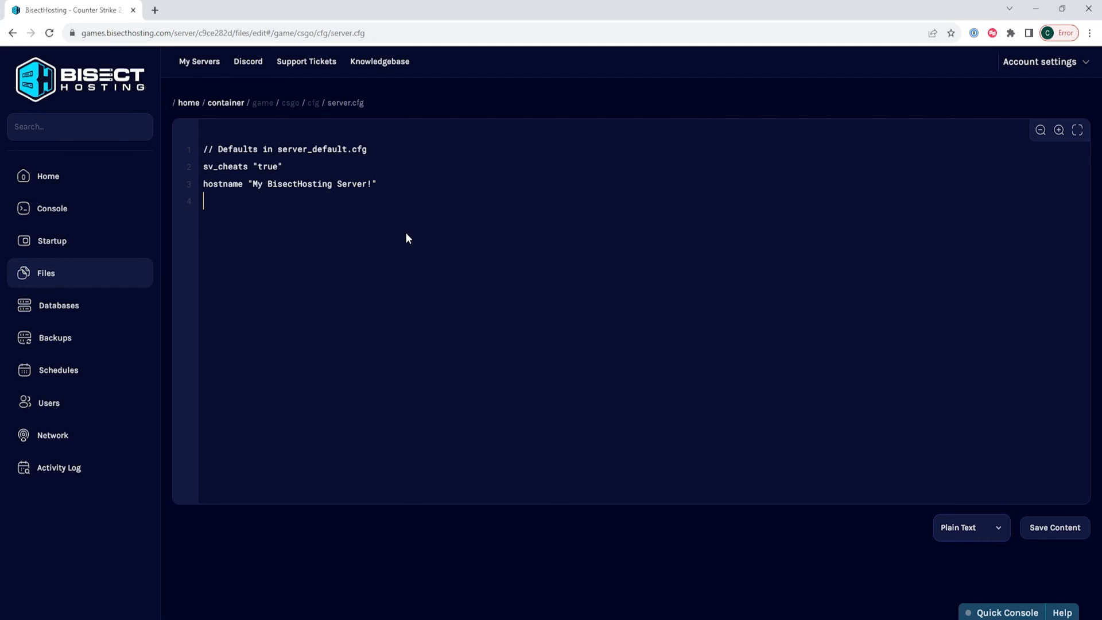
Add sv_full_alltalk "true" as line 4 of server.cfg, then start the server from Home.
text(sv_)
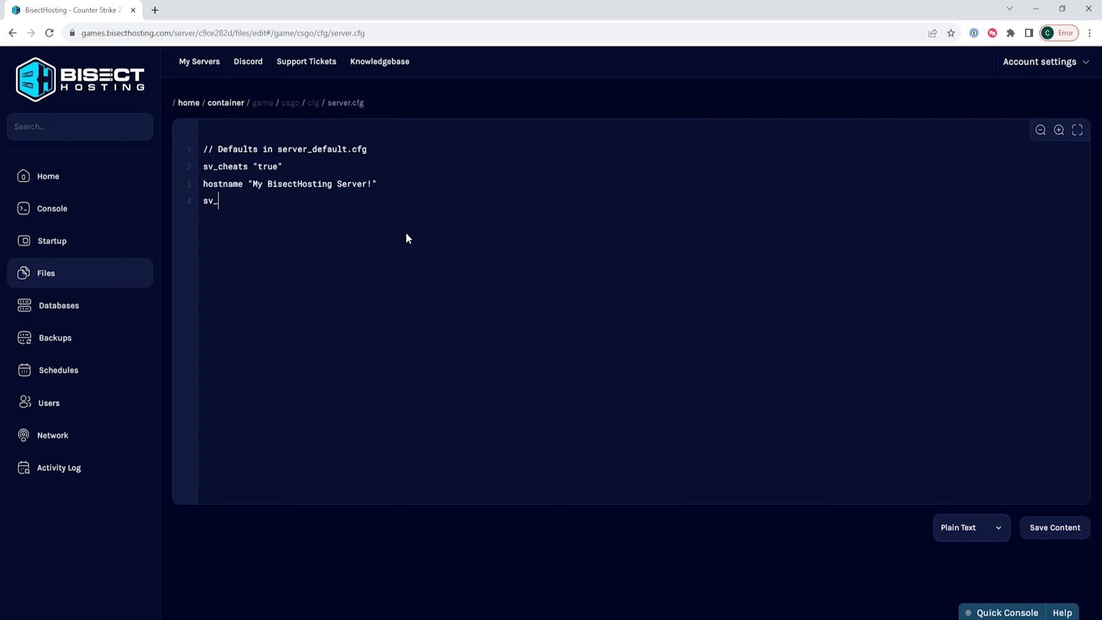
text(full)
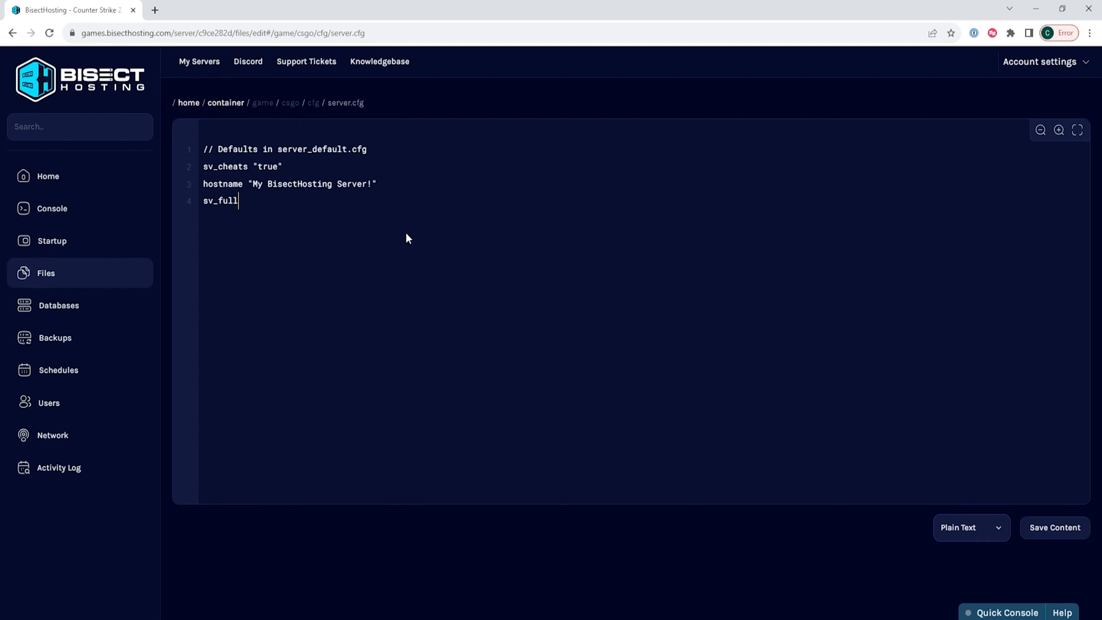
text(_)
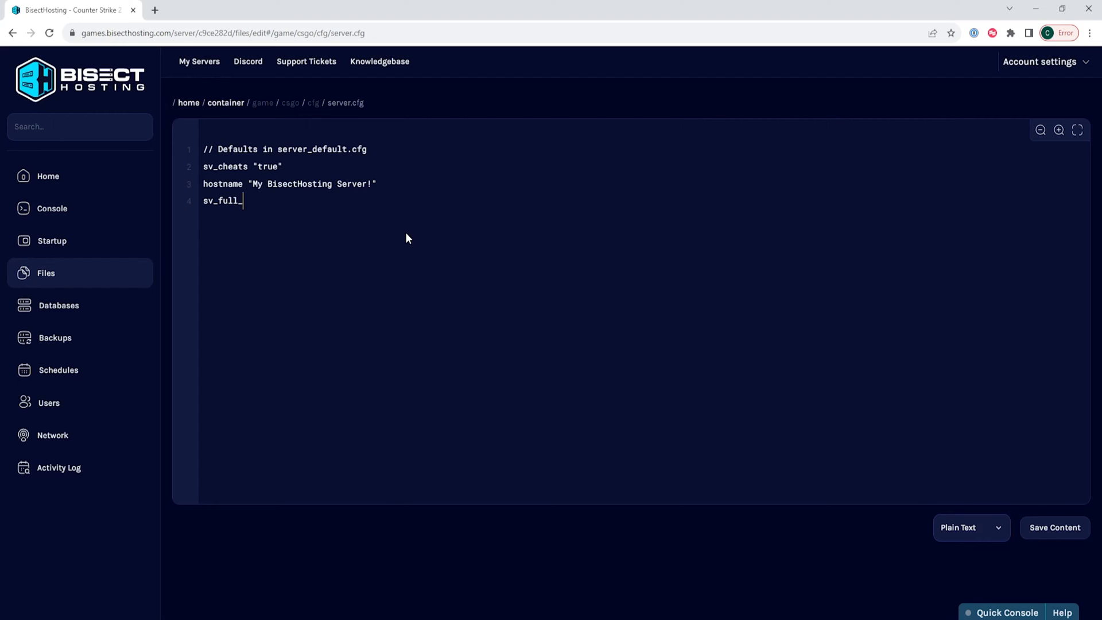
text(alltalk ")
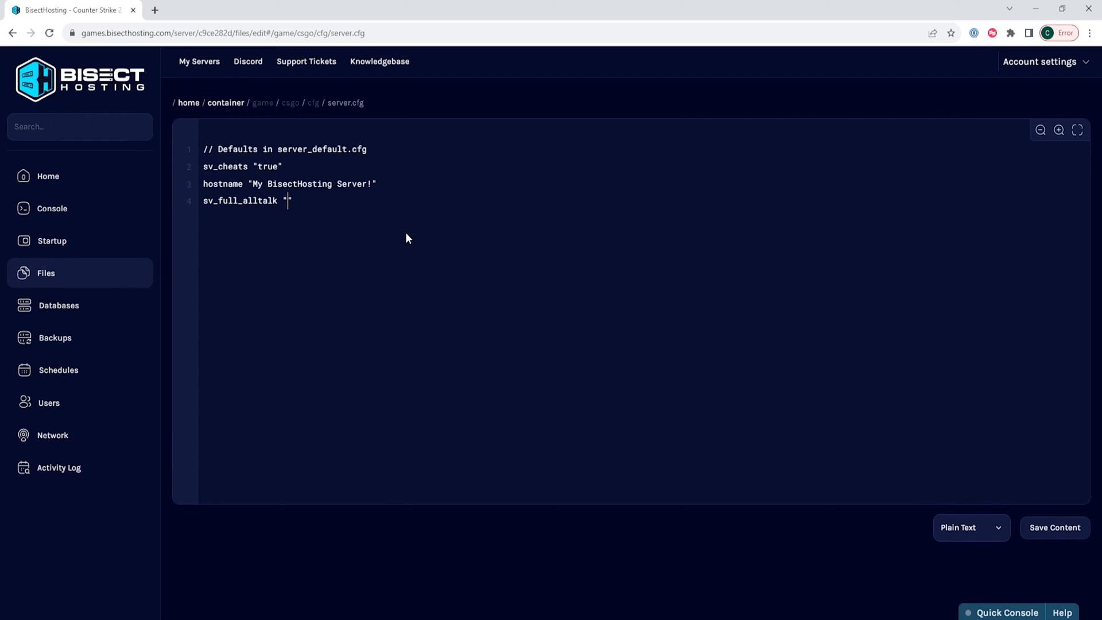
text(true)
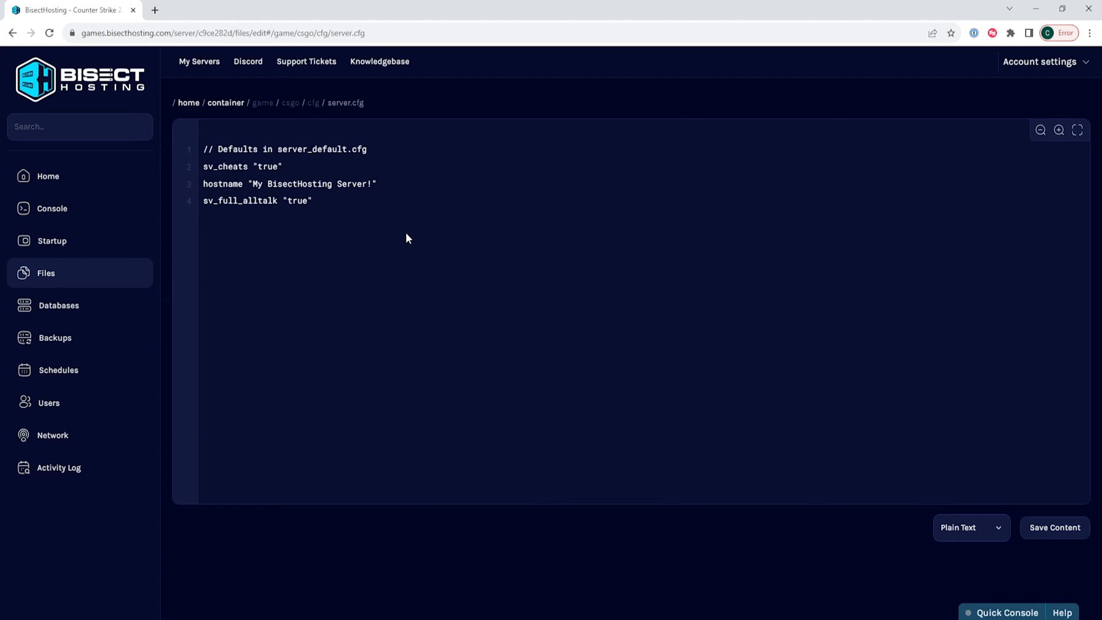
mouse_move(398, 223)
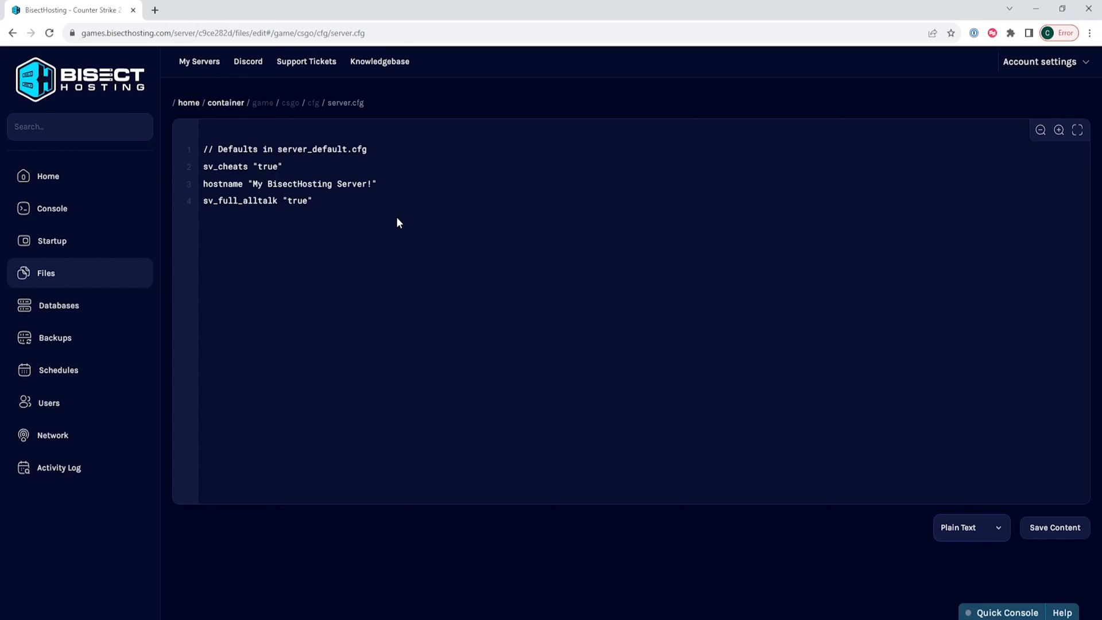
mouse_move(313, 227)
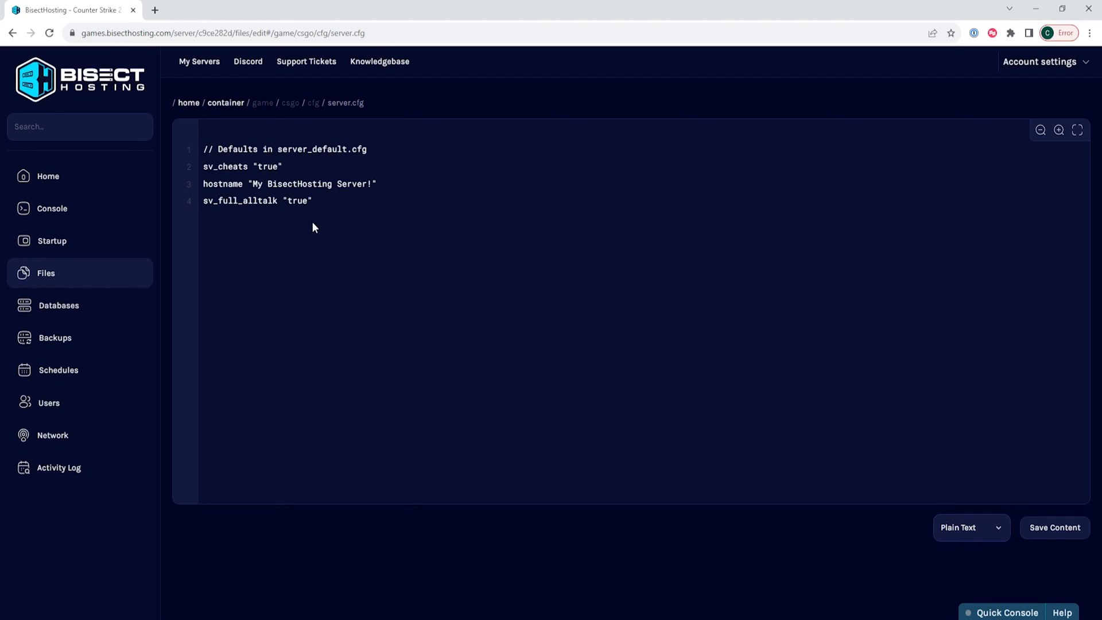
mouse_move(798, 435)
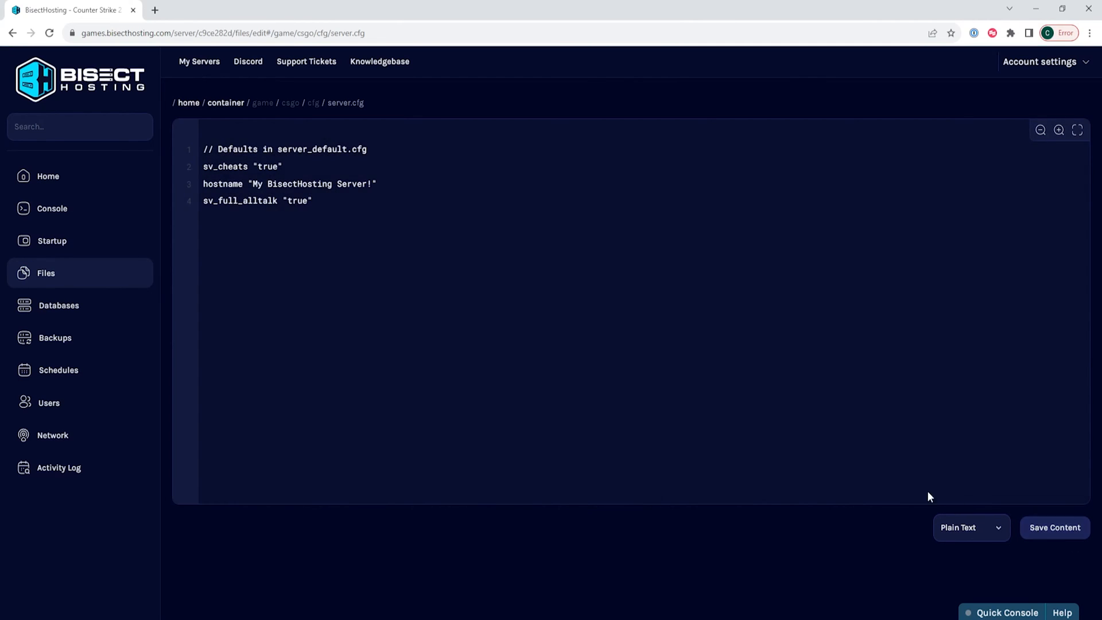
click(48, 176)
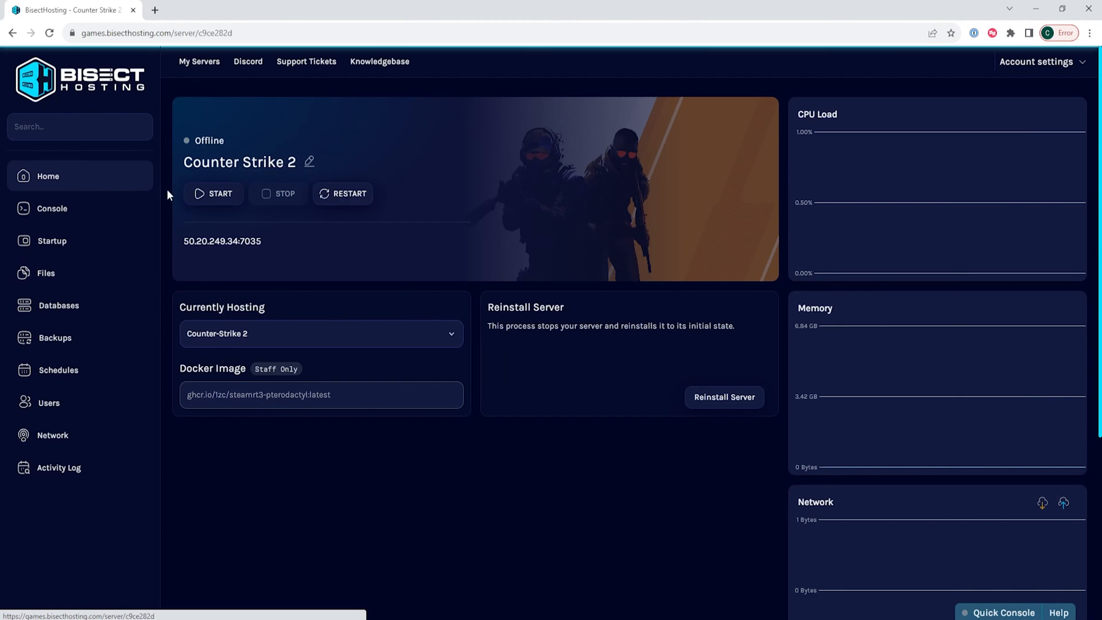
click(213, 194)
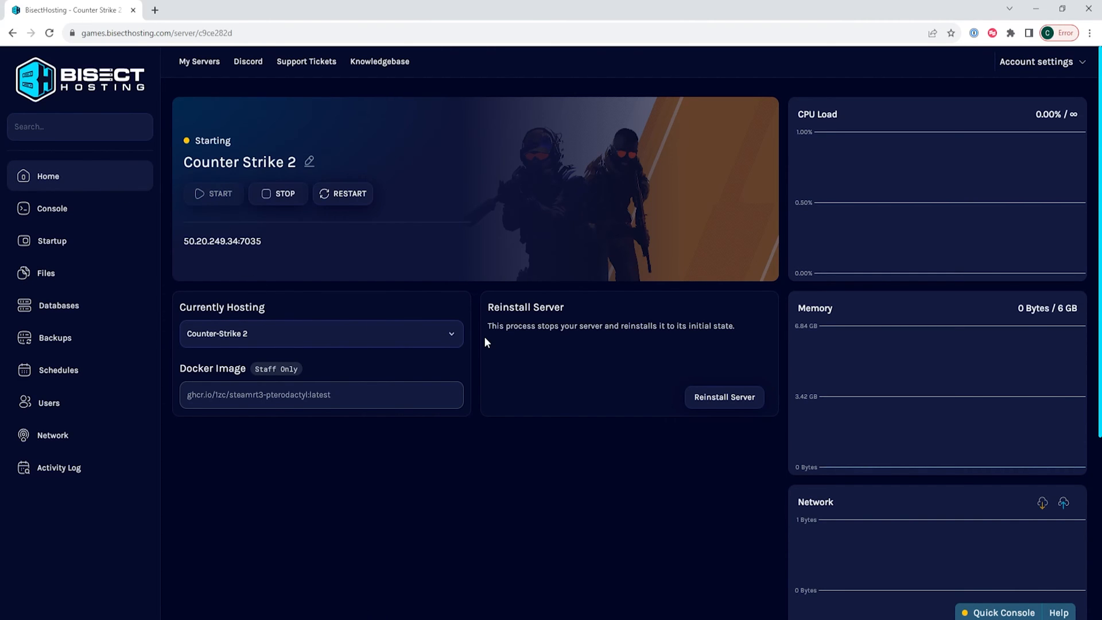